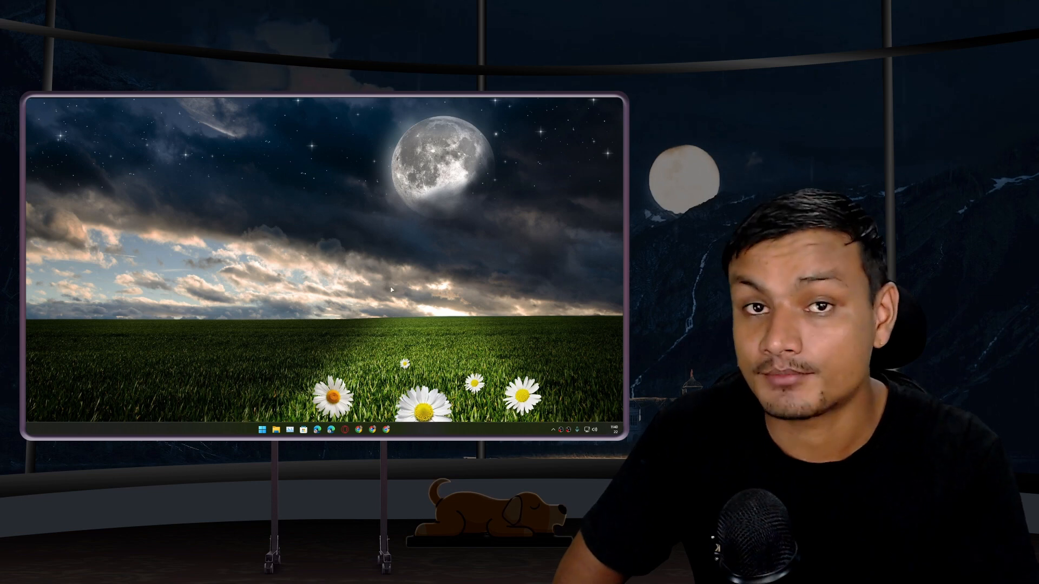
# Step: Launch Google Chrome from the Start menu to show the Windows Blogs 22H2 release post
pyautogui.click(262, 430)
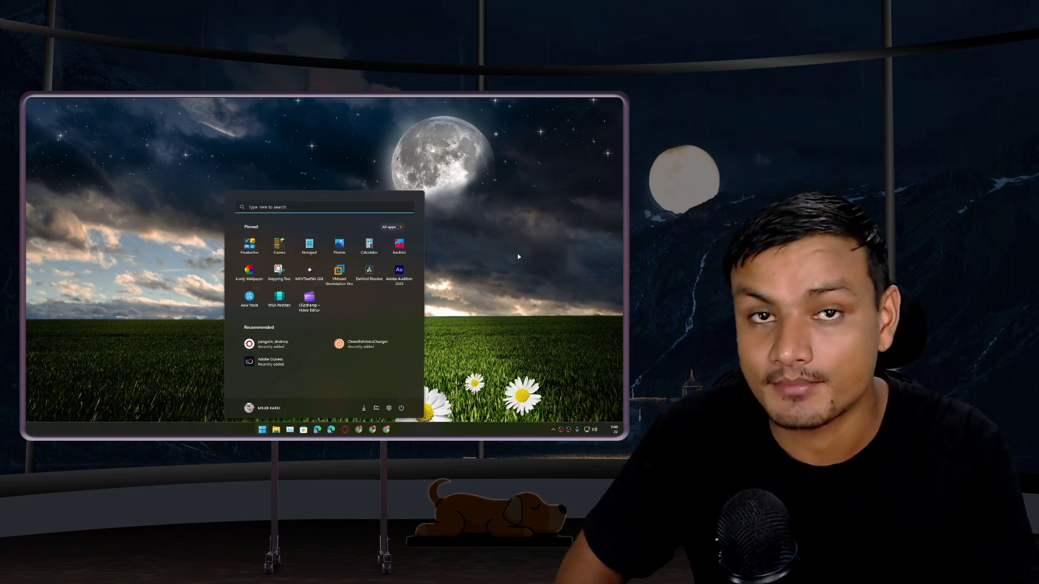
pyautogui.click(262, 429)
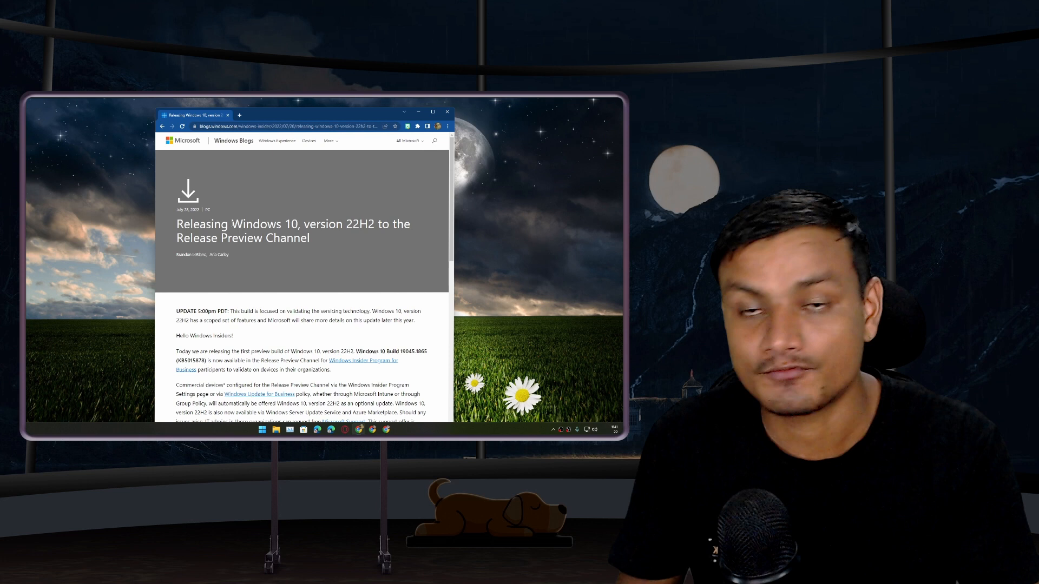
pyautogui.moveTo(233, 224); pyautogui.dragTo(316, 224)
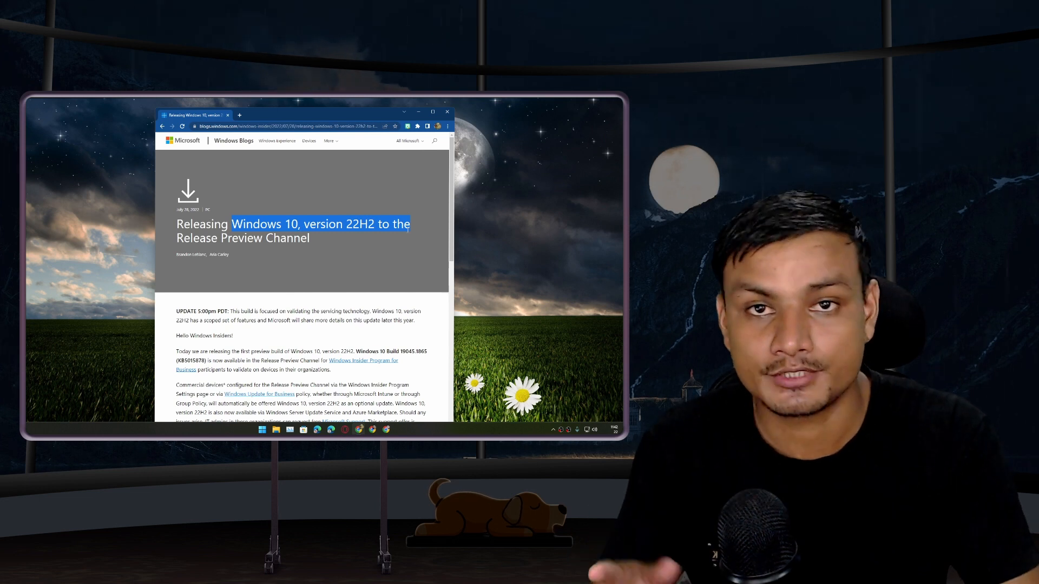
pyautogui.click(314, 242)
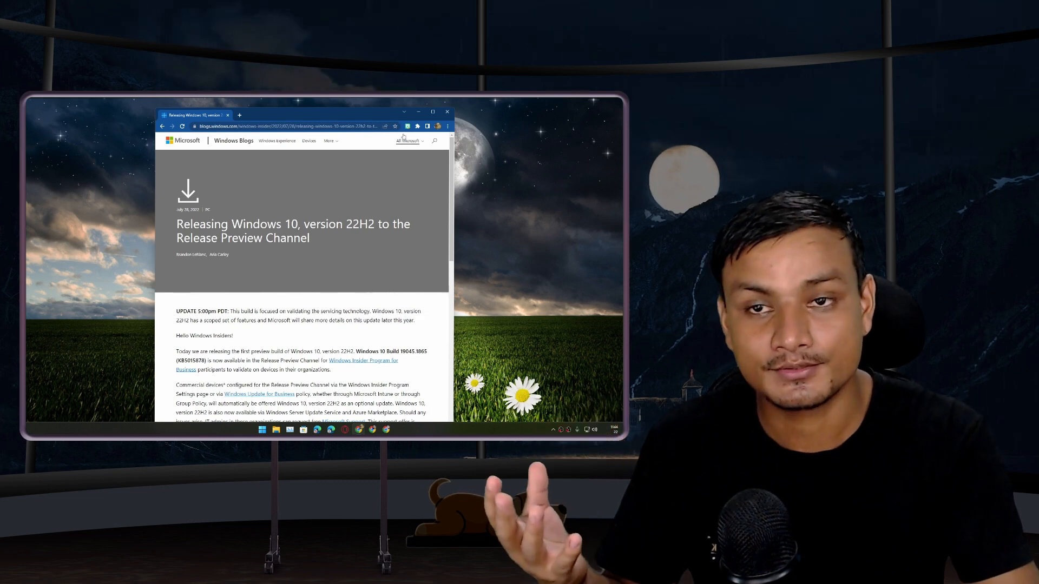
# Step: Maximize the Chrome window showing the Windows 10 22H2 Release Preview blog post
pyautogui.click(448, 112)
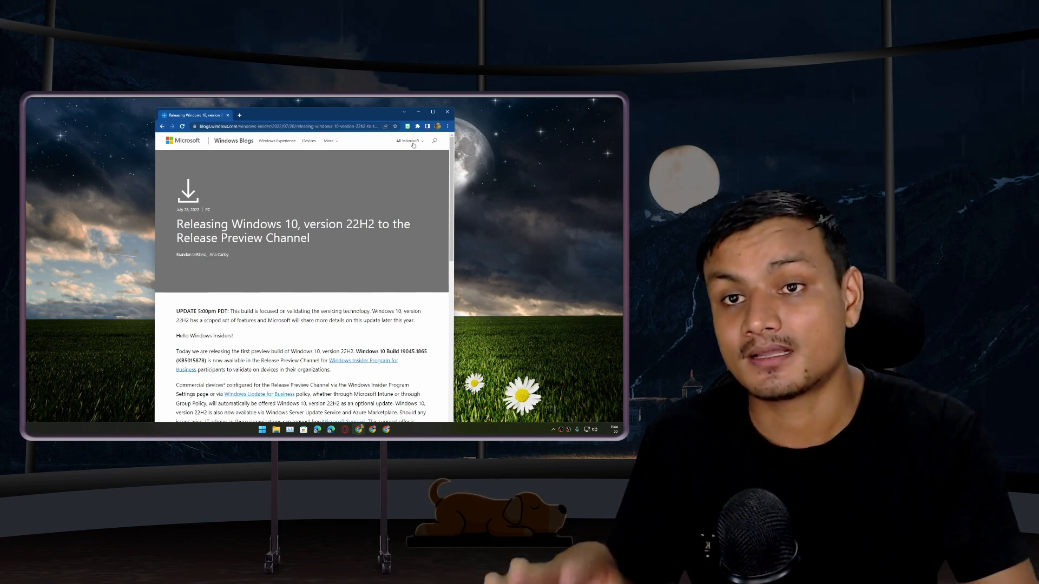
pyautogui.click(418, 111)
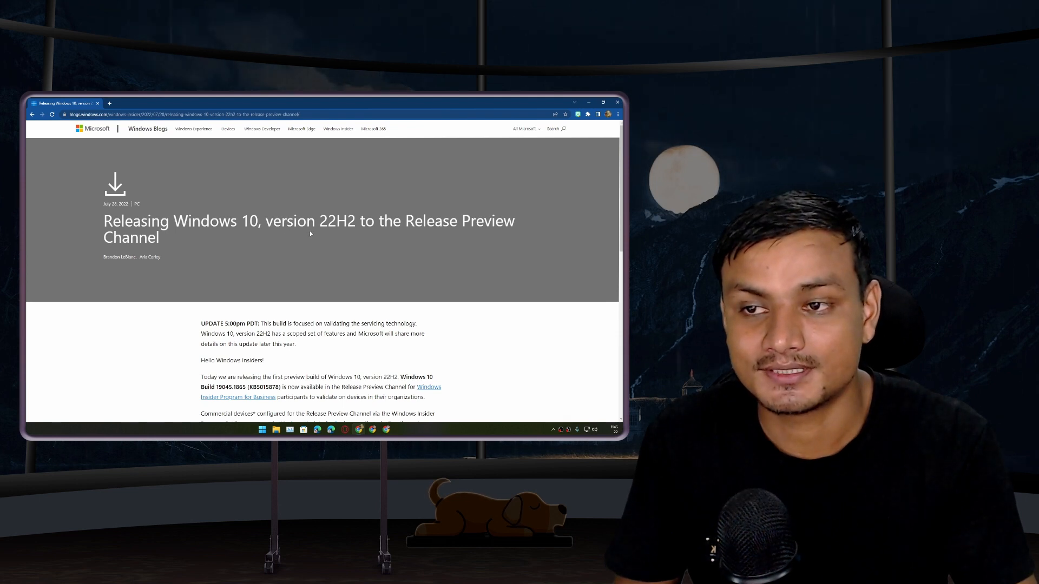
pyautogui.moveTo(275, 245)
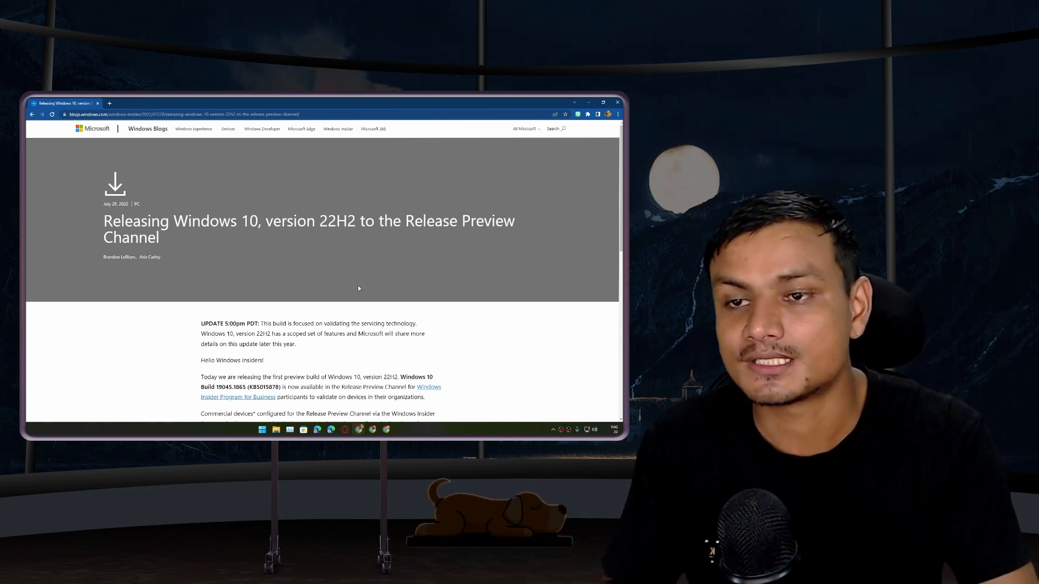
# Step: Minimize the Chrome window with the 22H2 blog post to reveal the desktop
pyautogui.click(588, 103)
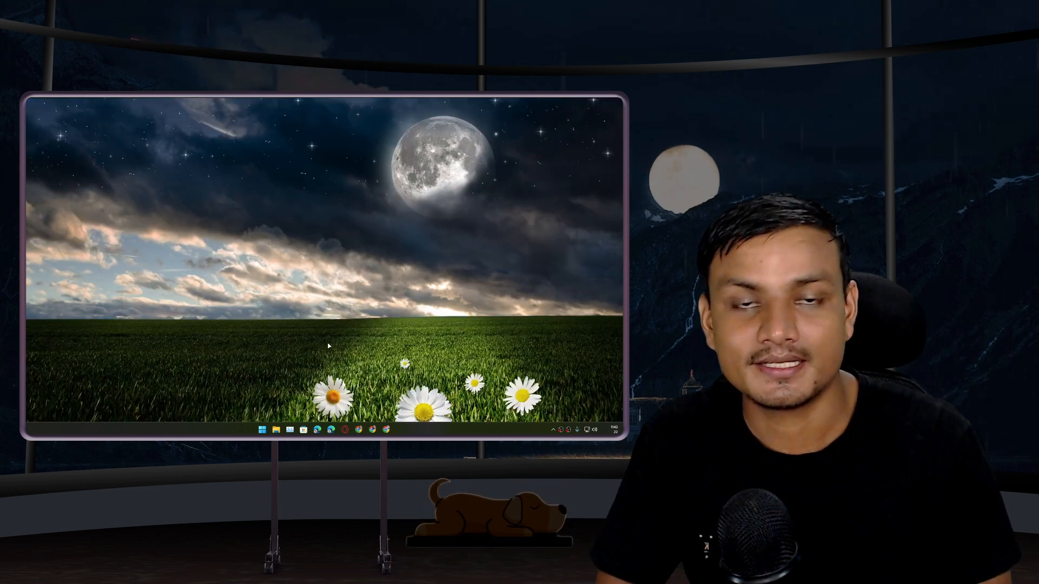